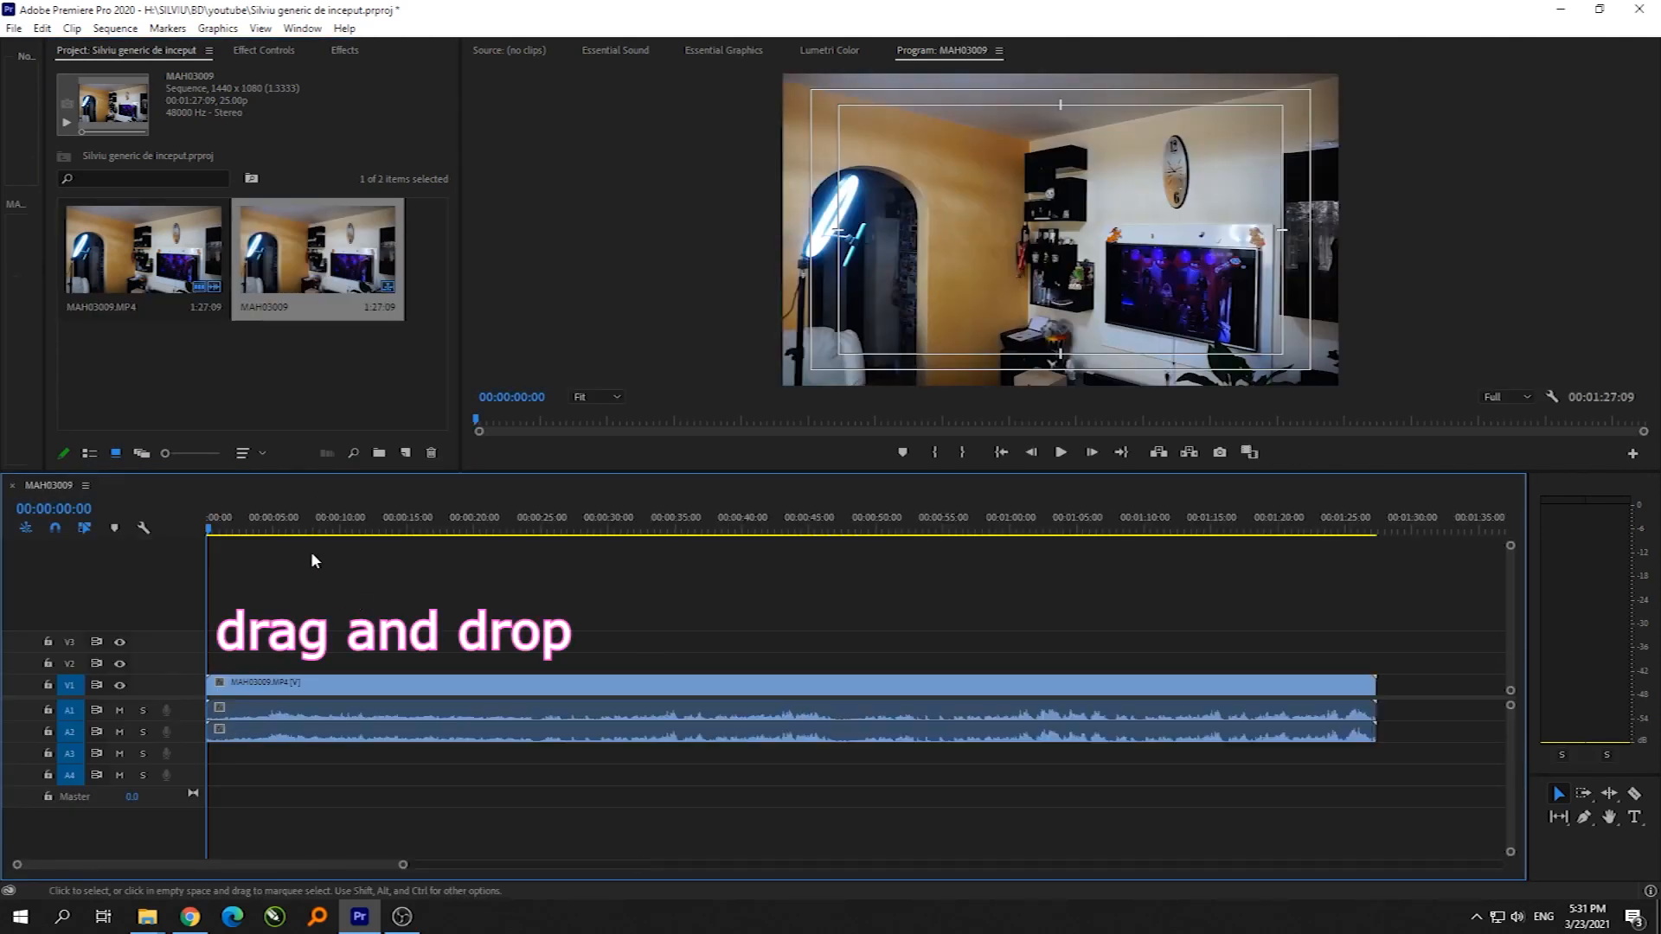
Step: Review the room footage around 56 seconds by playing and pausing
click(555, 529)
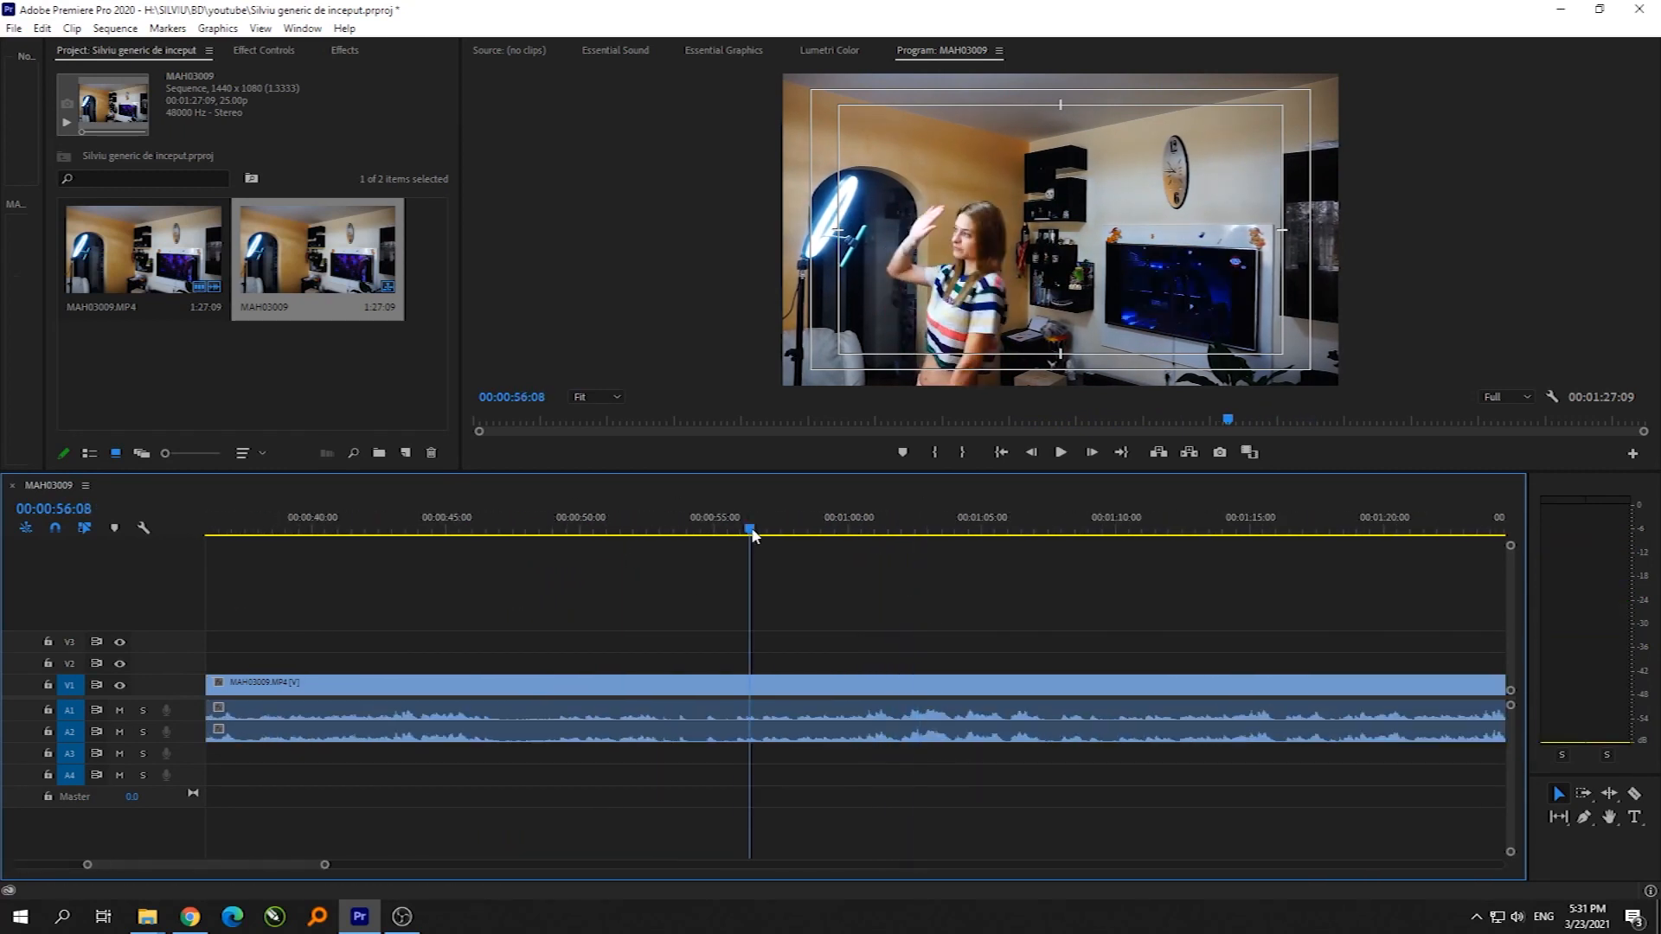
click(1061, 451)
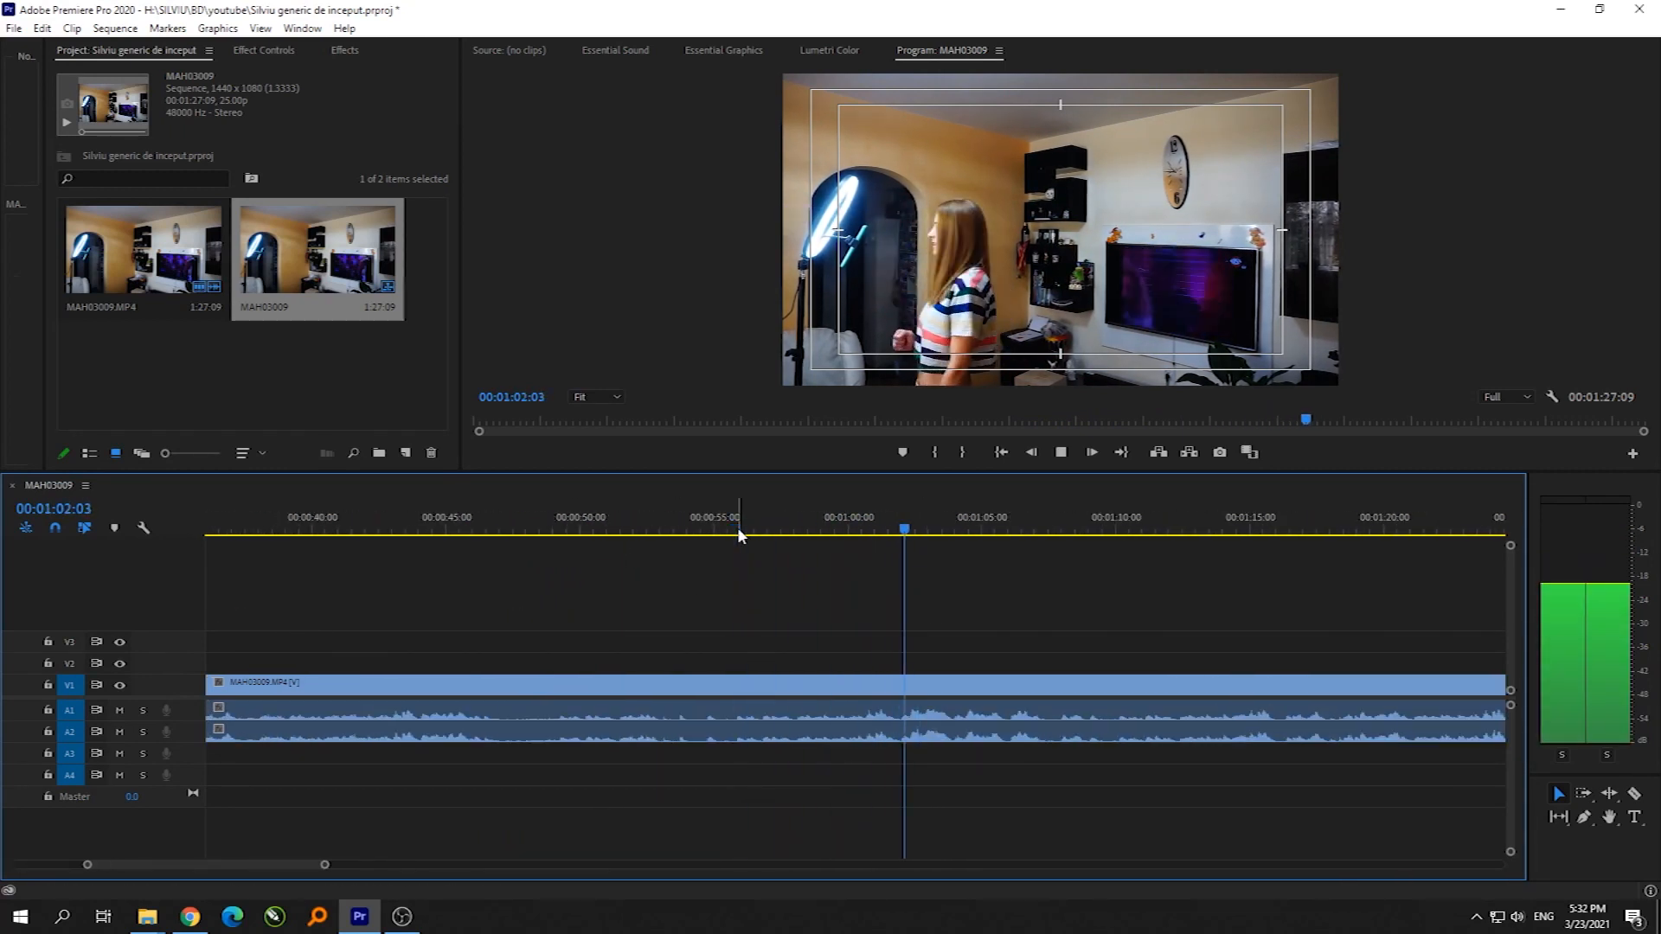
click(964, 529)
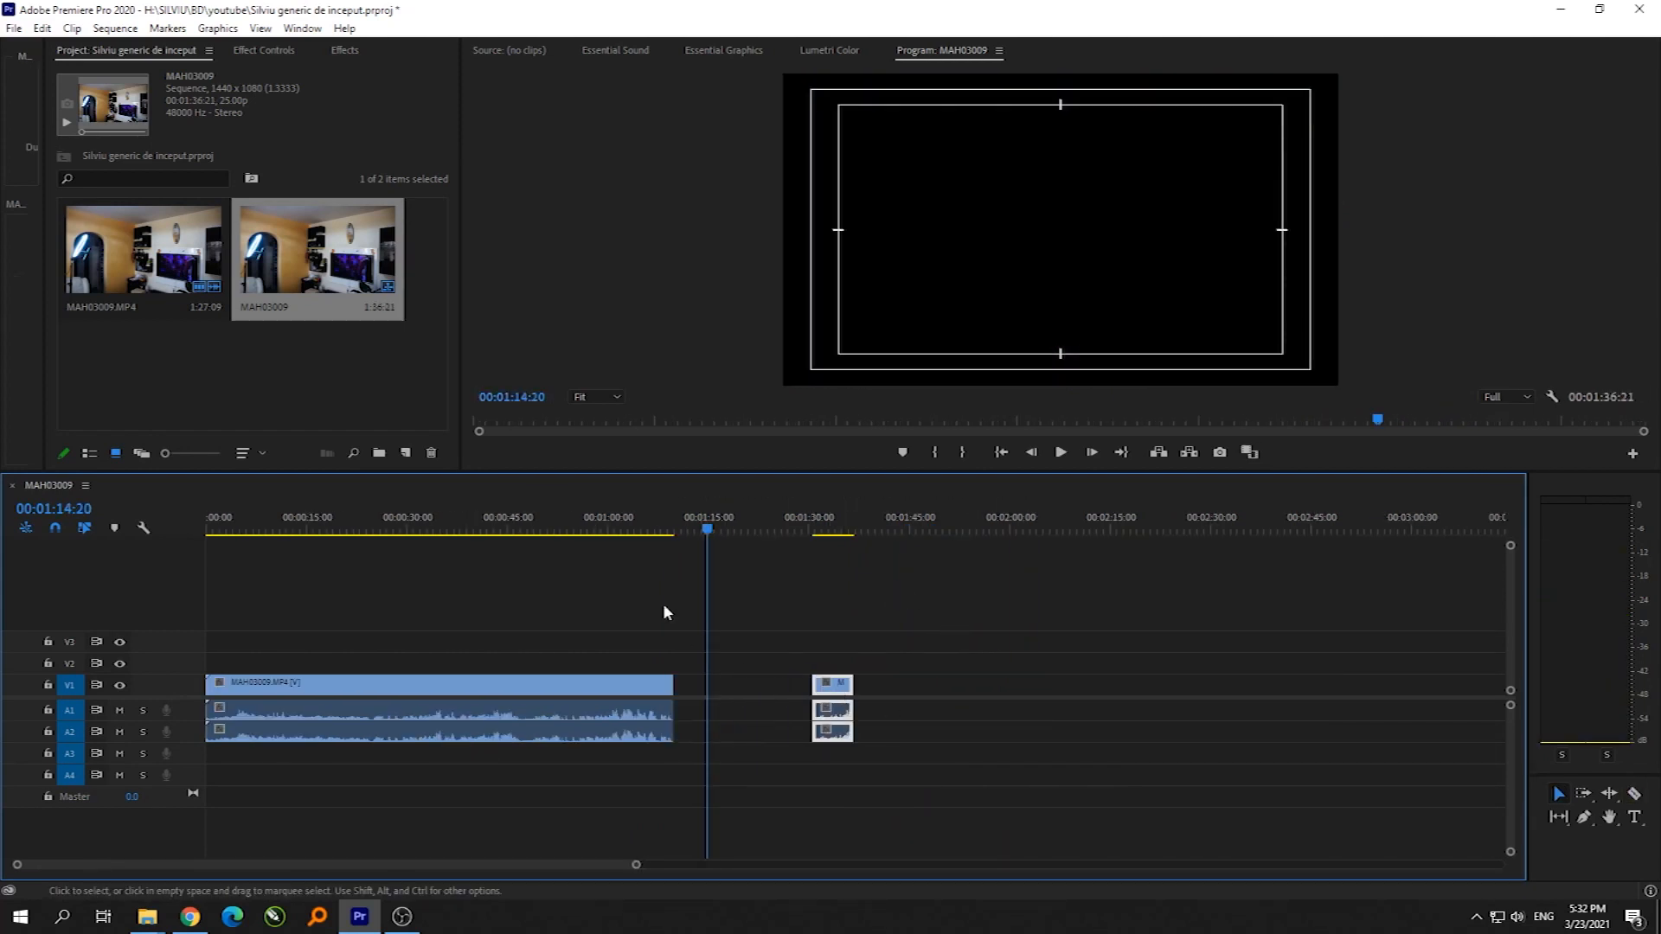
Step: Review the footage around 15 seconds, then return the playhead to the clip start
click(308, 530)
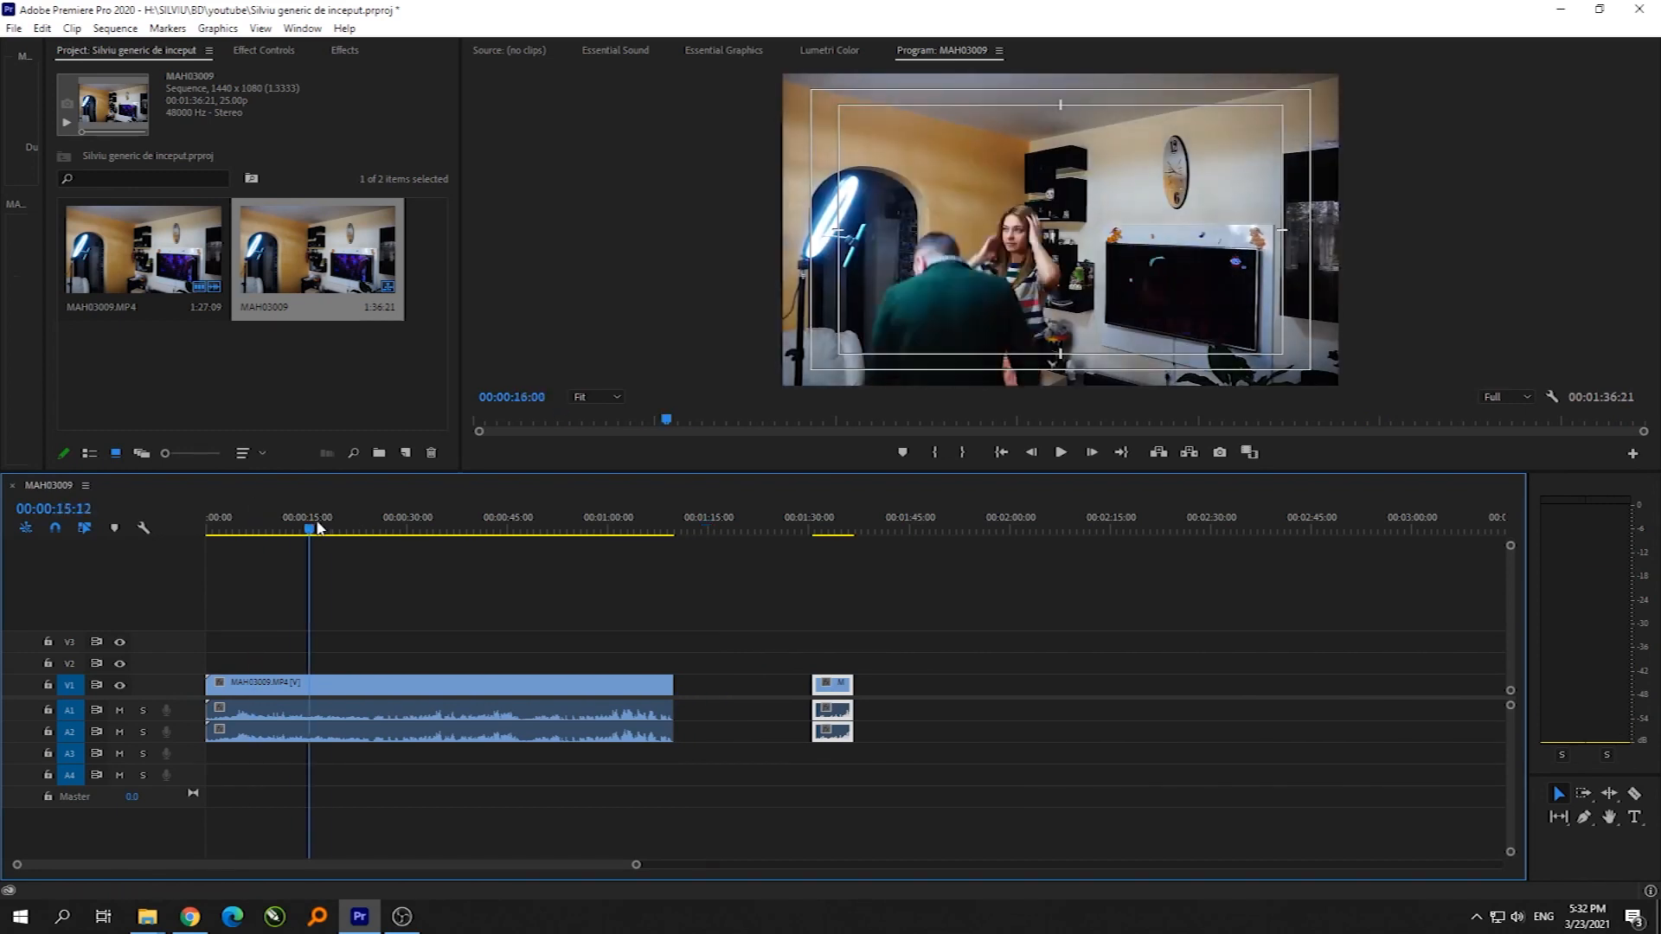
click(308, 530)
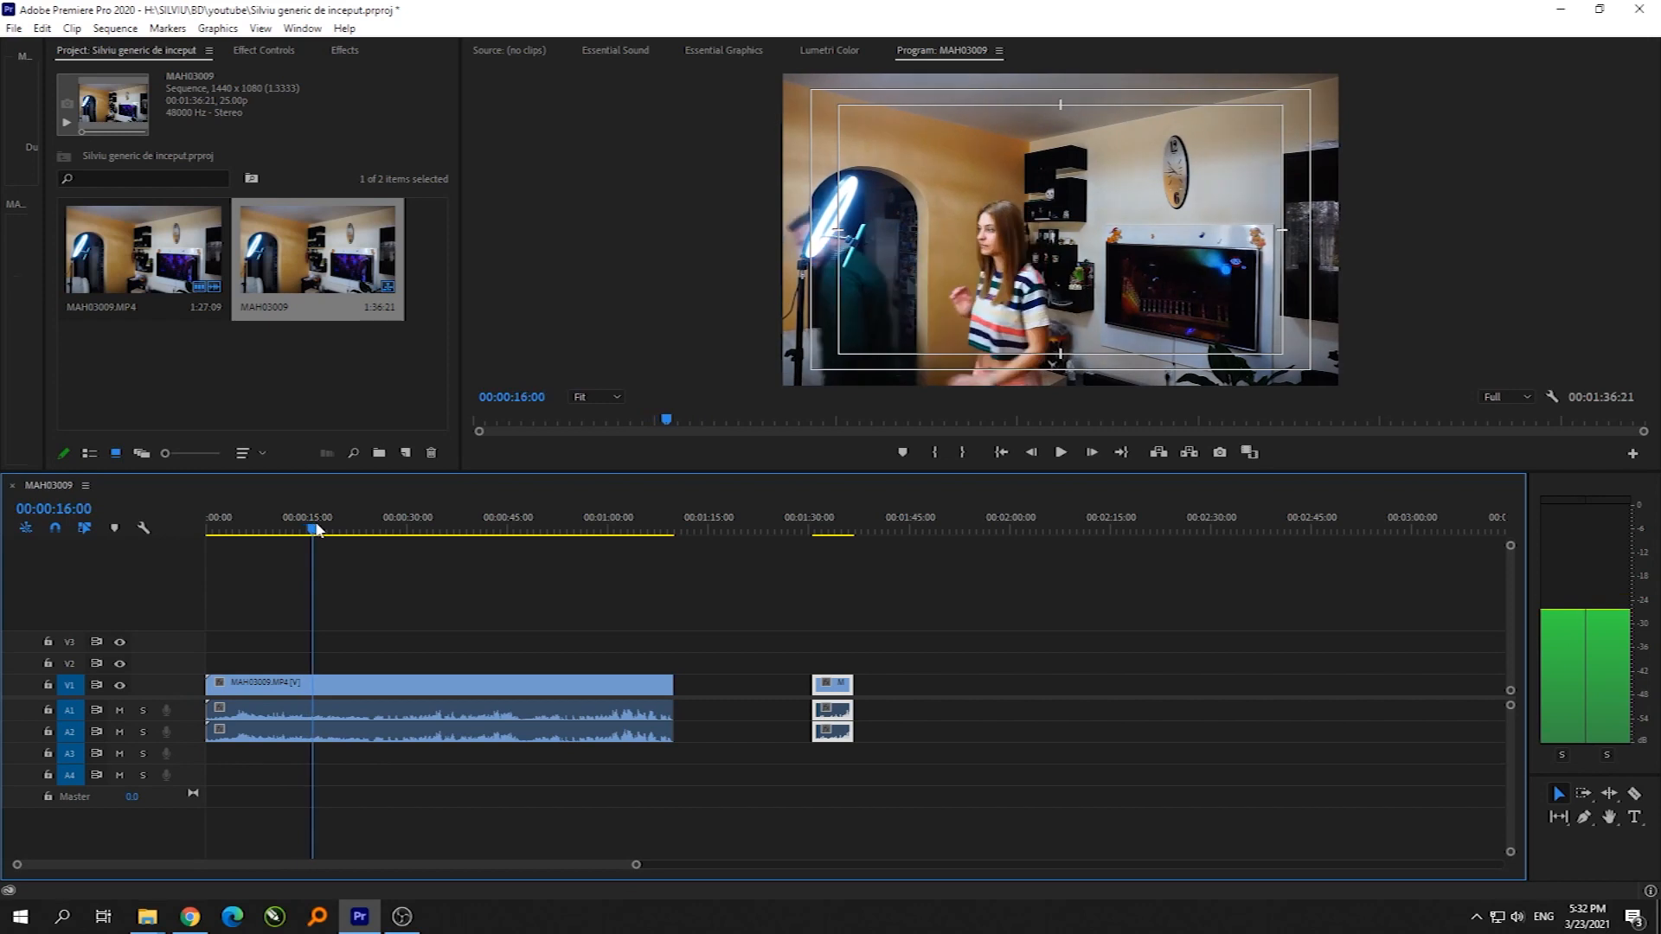
click(222, 529)
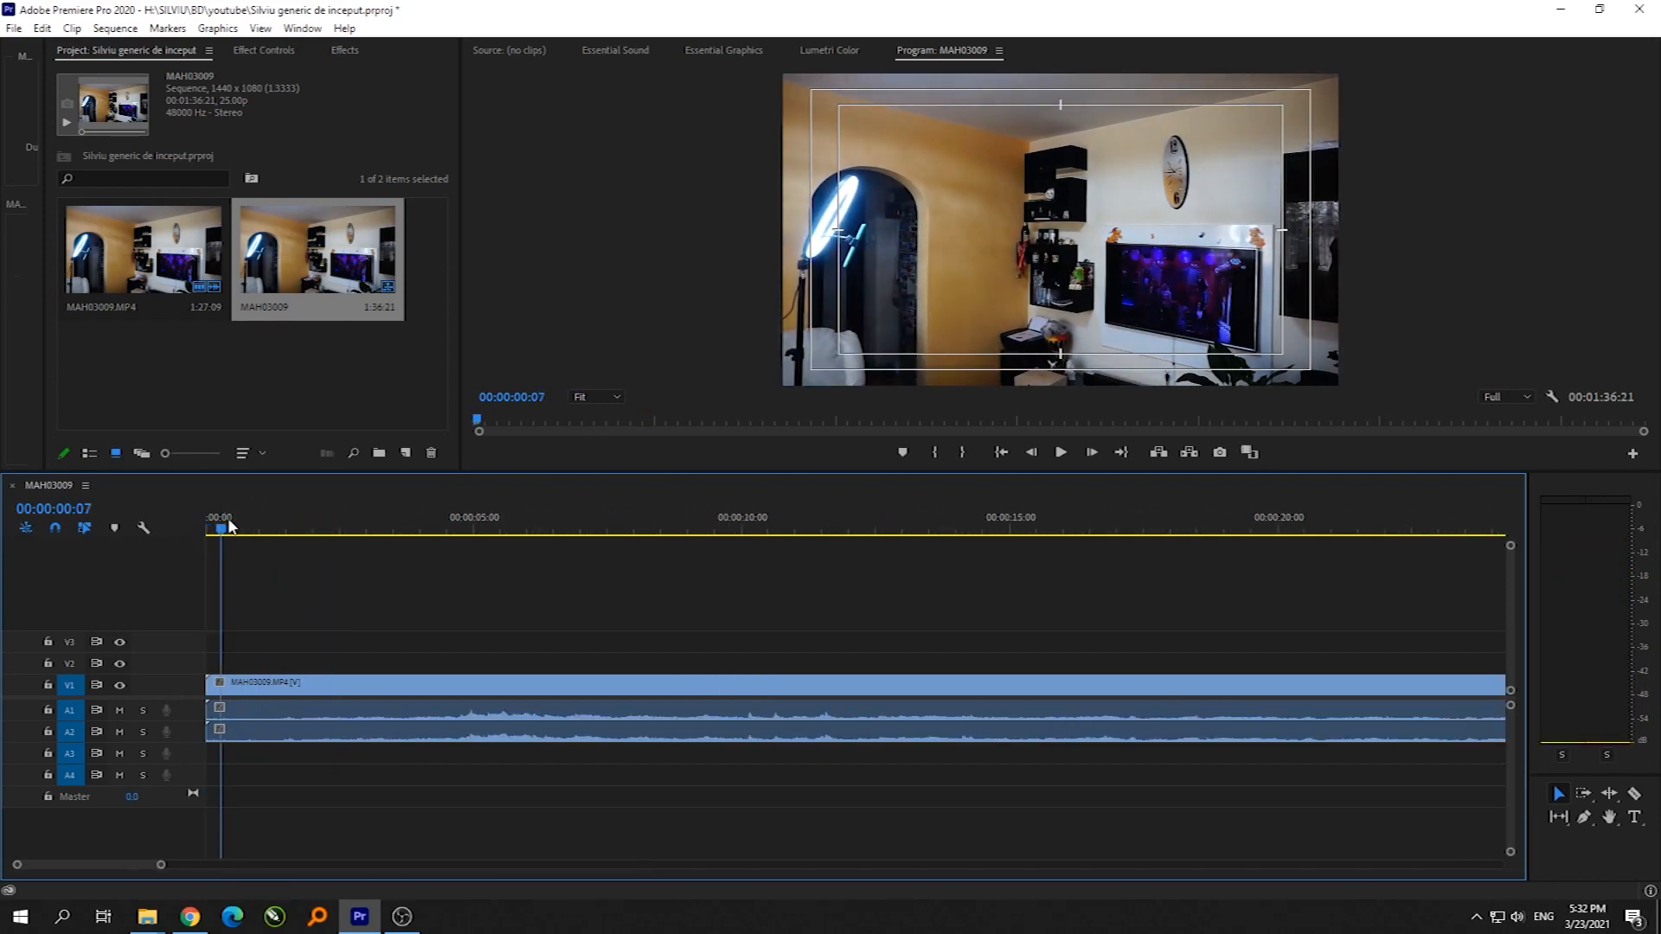
Step: Unlink the clip's audio from video and keep only the first ~4 seconds of empty room
click(430, 517)
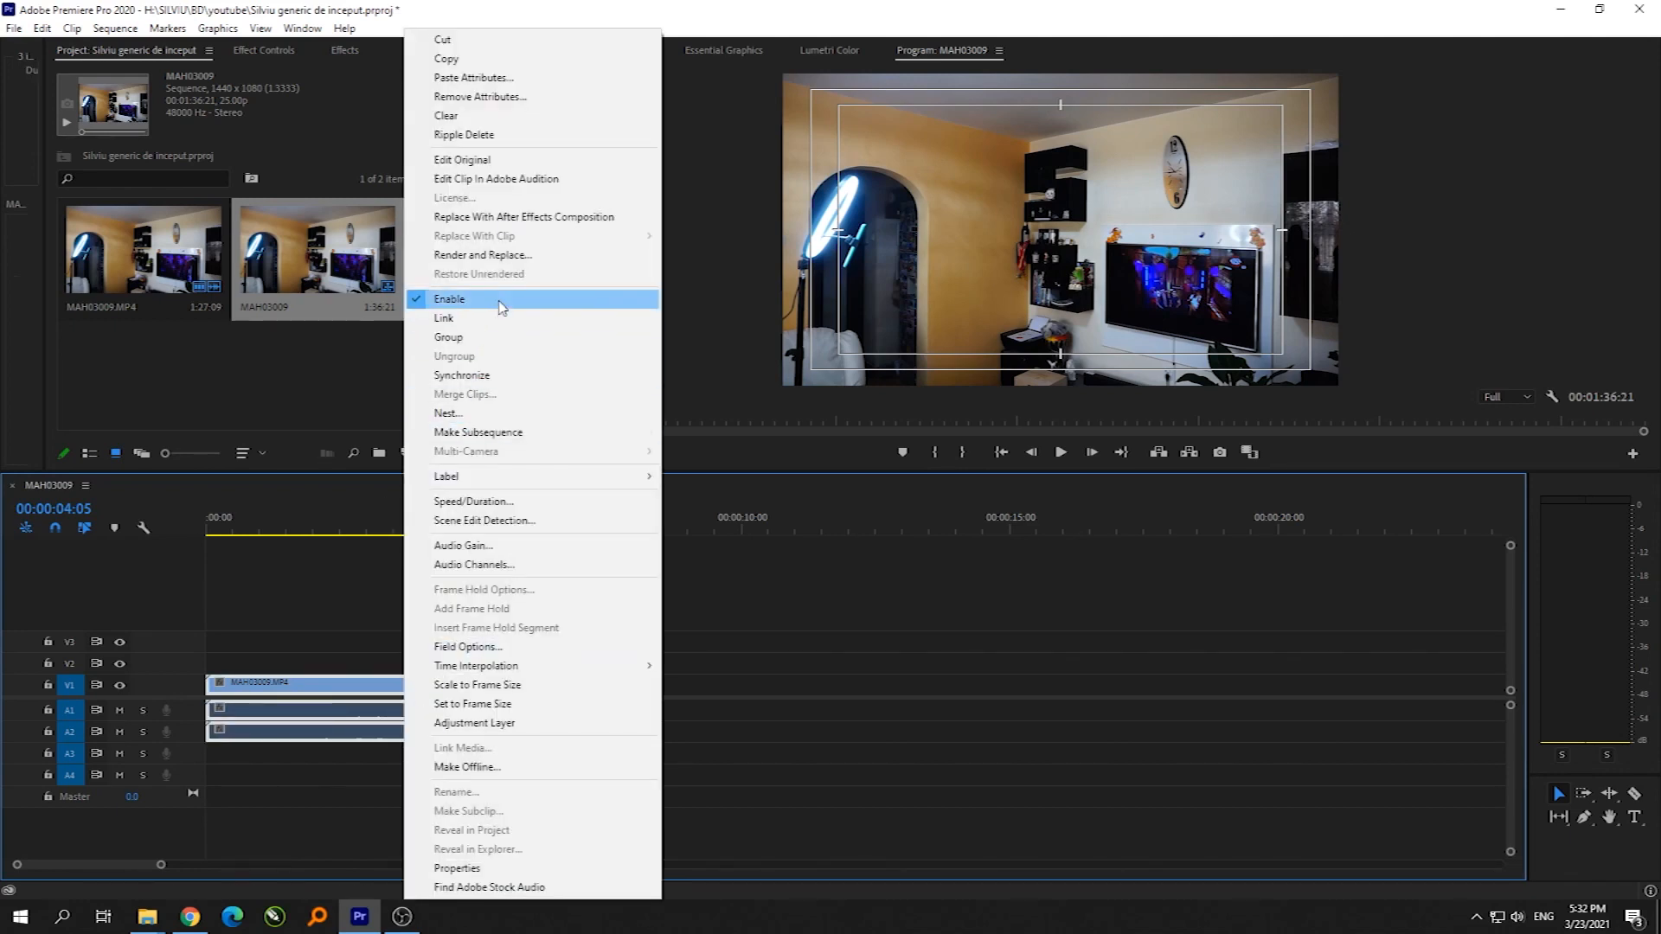
click(450, 299)
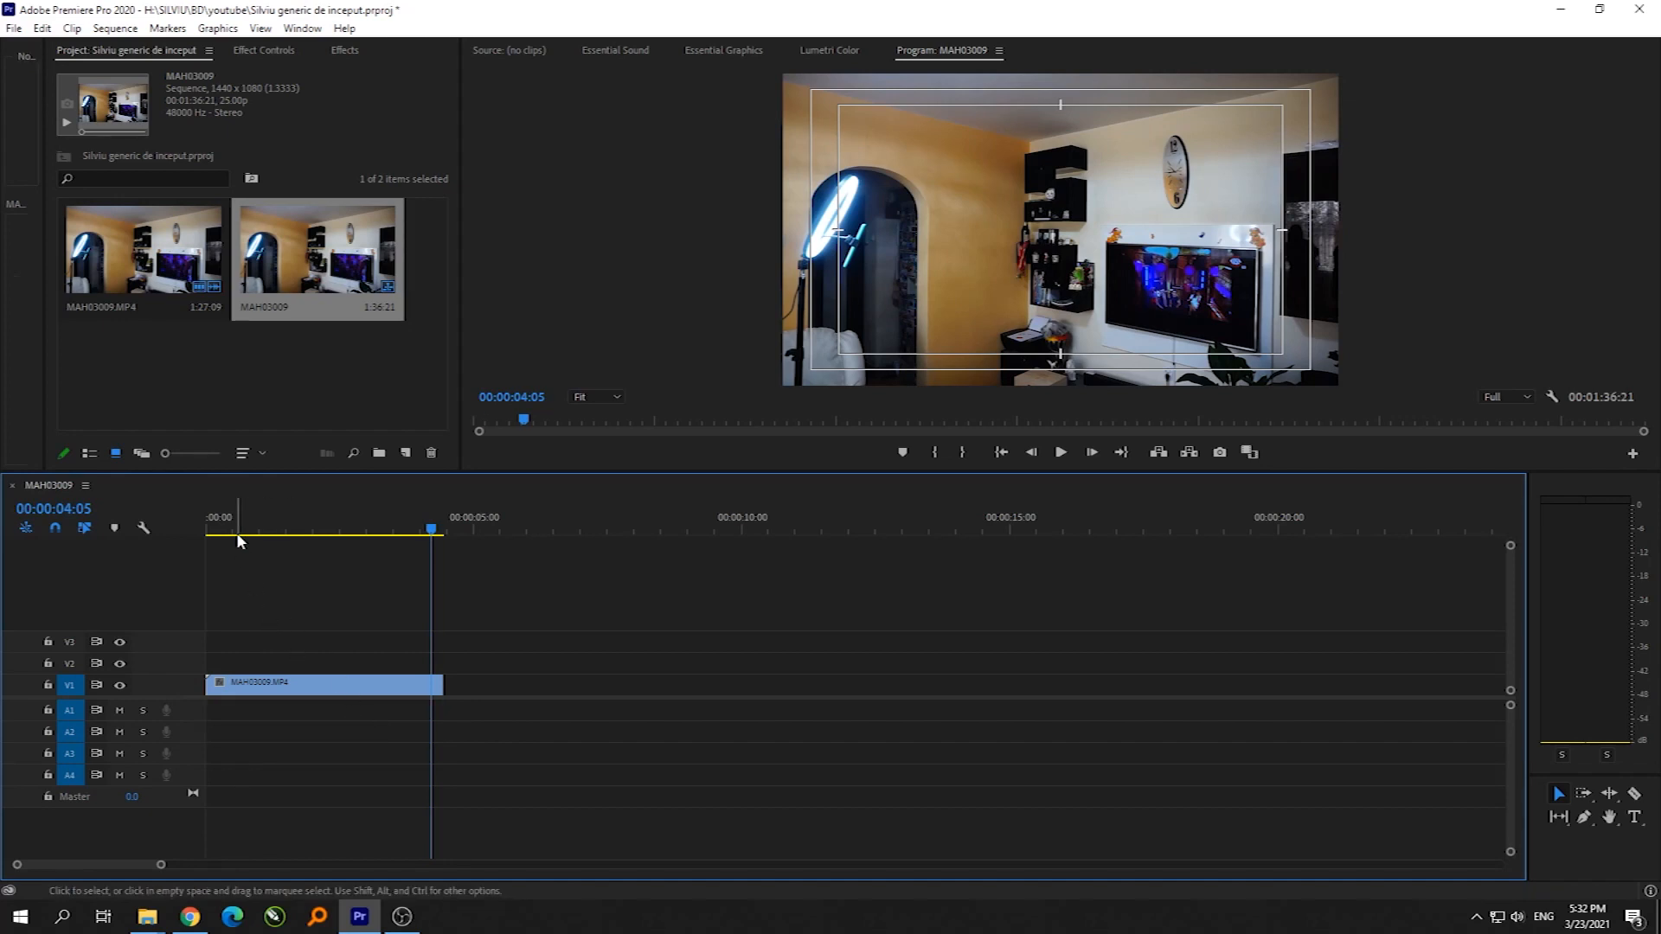
click(348, 530)
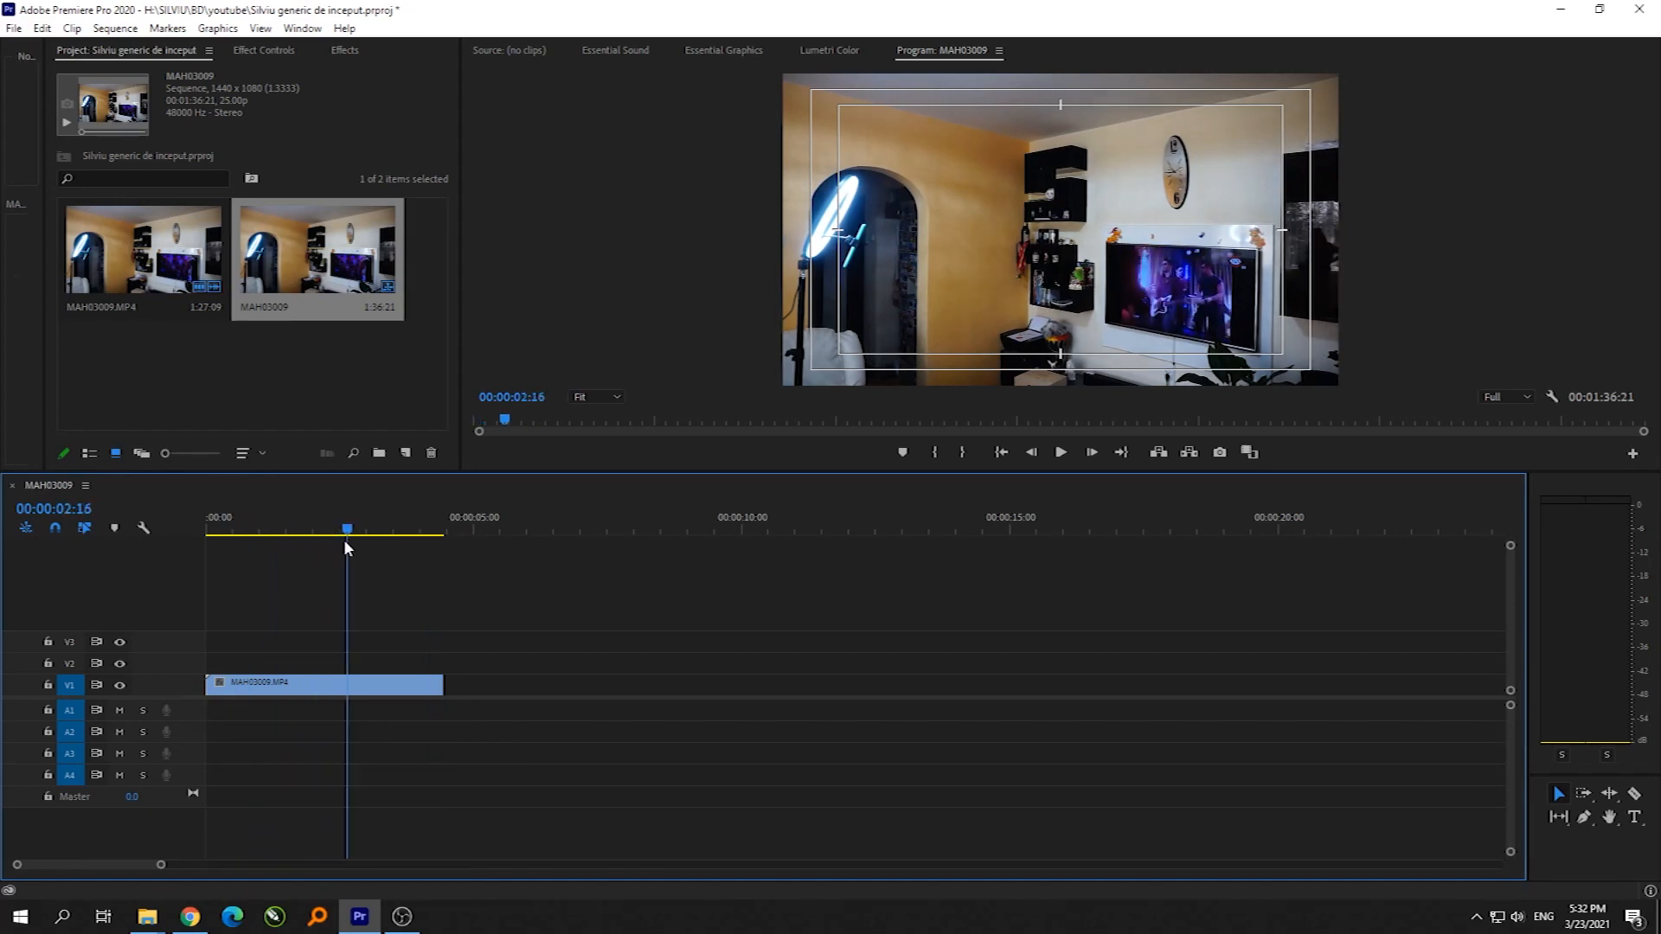